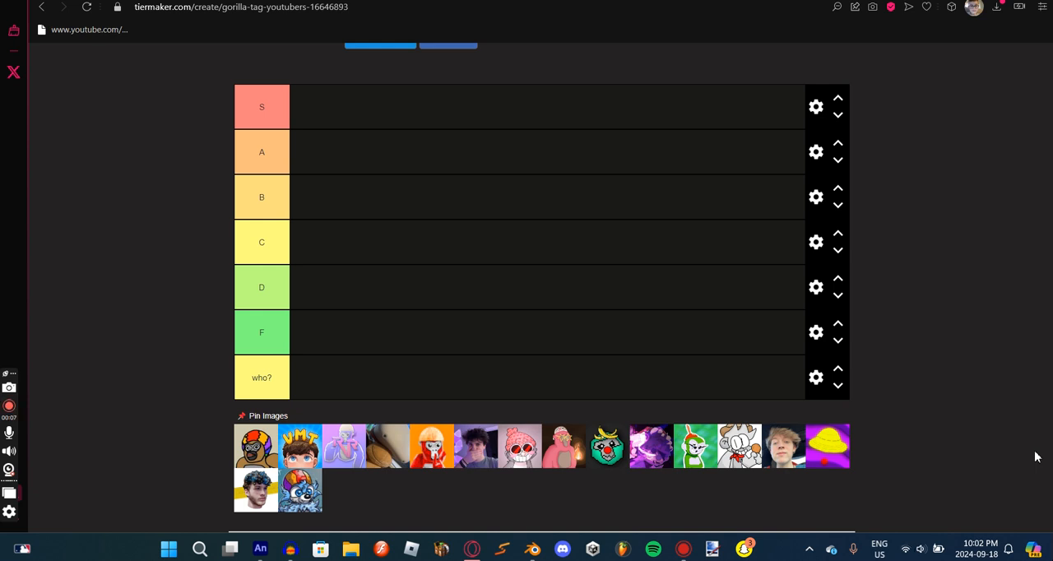
mouse_move(919, 387)
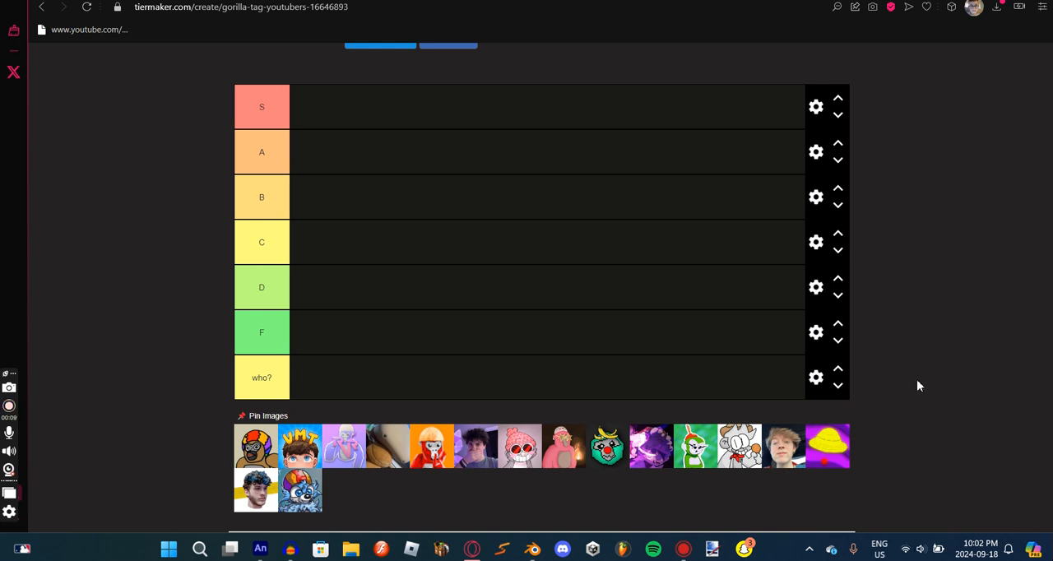
mouse_move(339, 448)
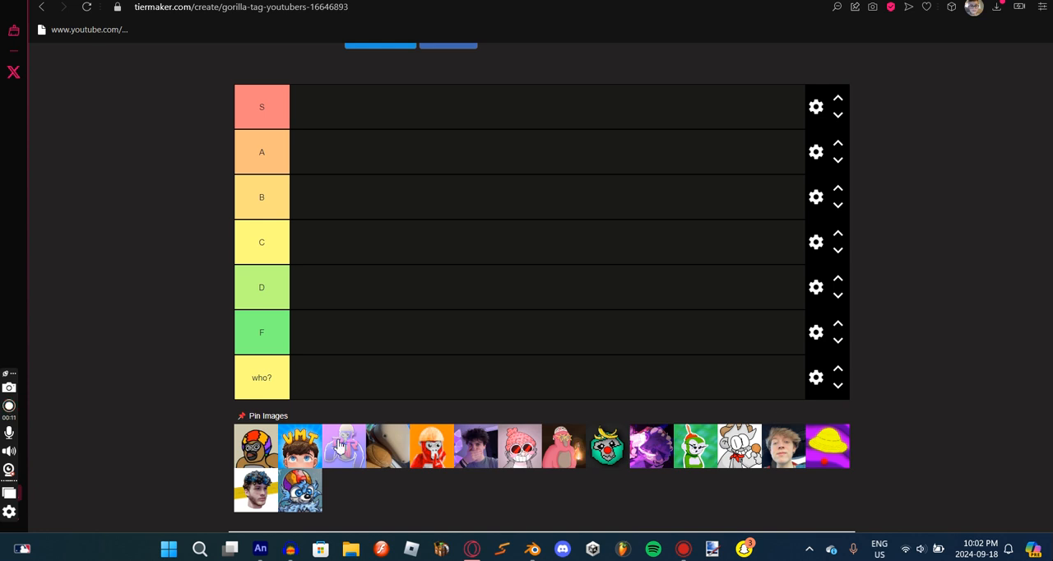
Rank the hat-wearing gorilla in S, the blue crowned and orange-haired avatars in A, and the dark photo in C.
drag(256, 446, 311, 228)
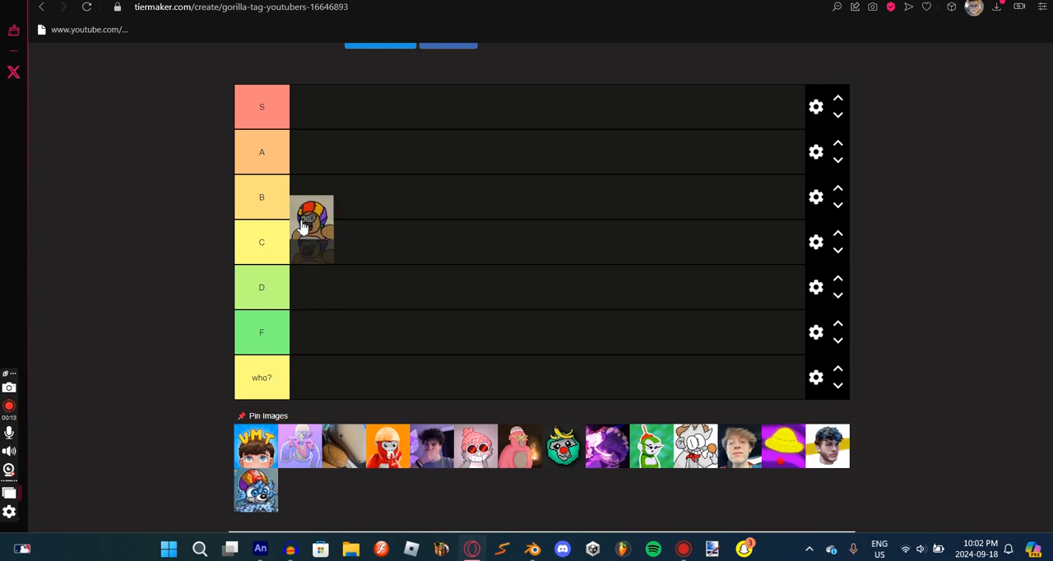
drag(311, 229, 311, 107)
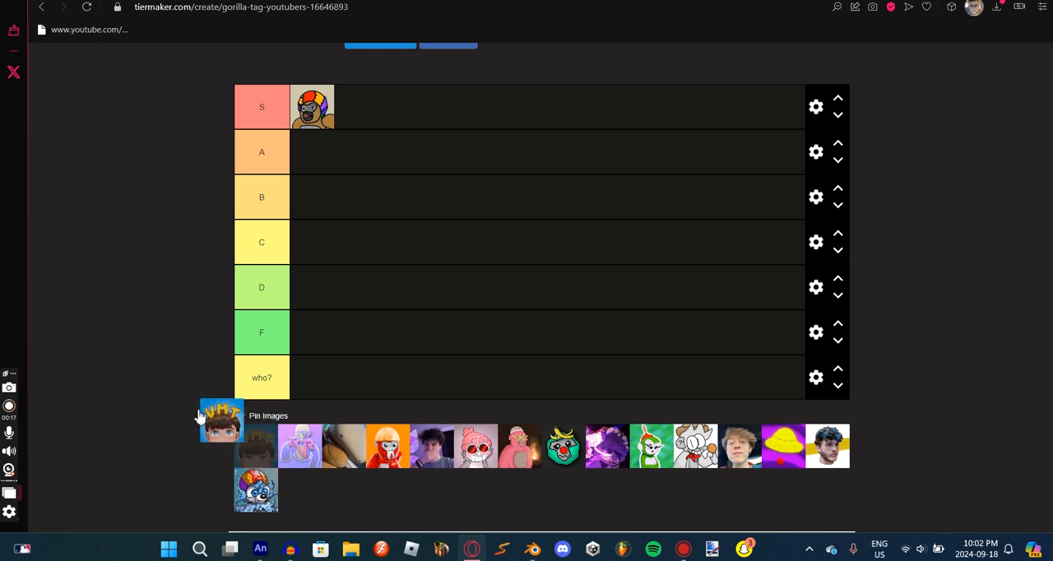
drag(220, 421, 313, 151)
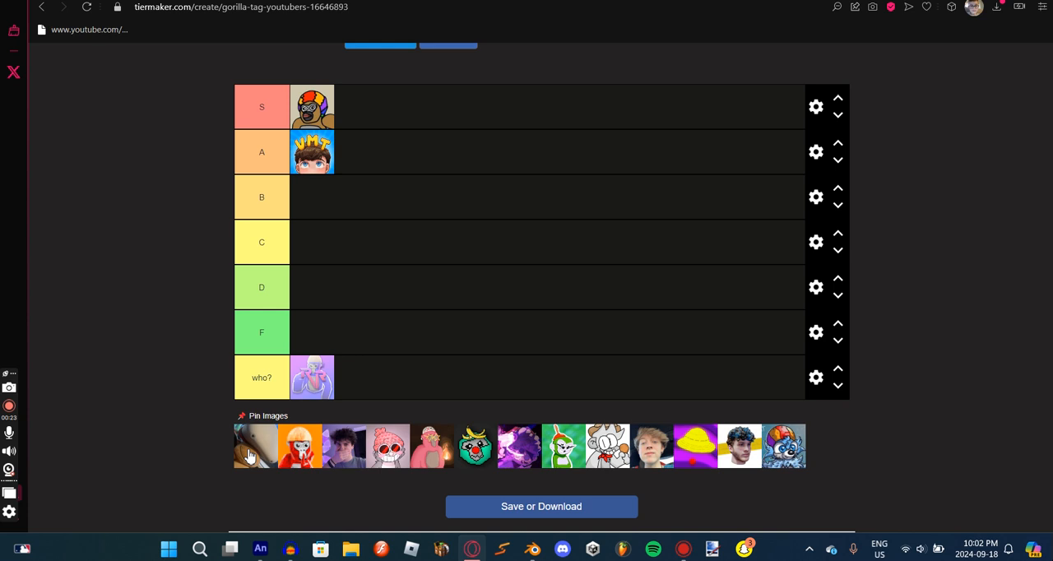
drag(254, 446, 150, 277)
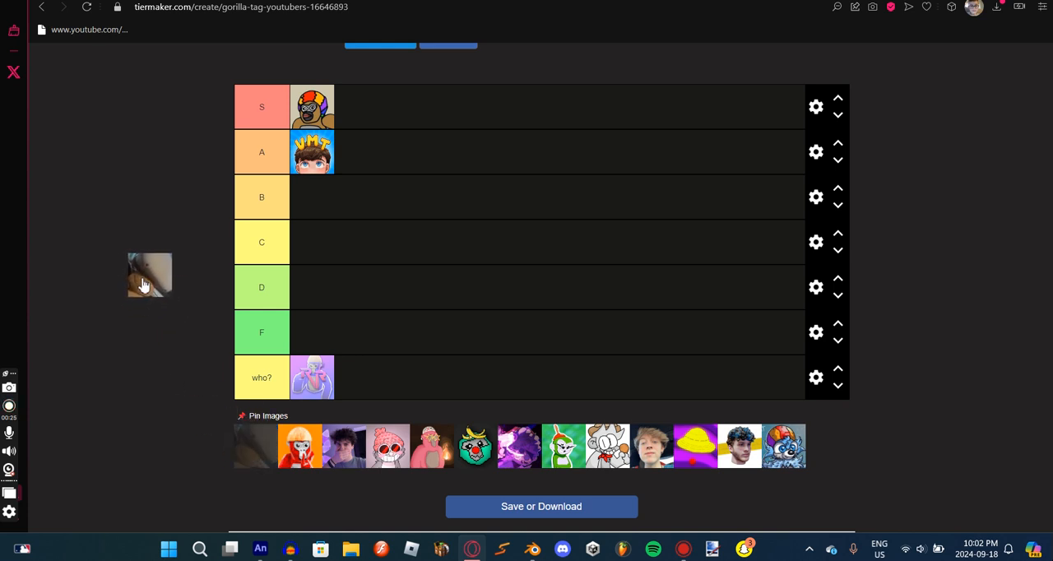
drag(149, 275, 312, 241)
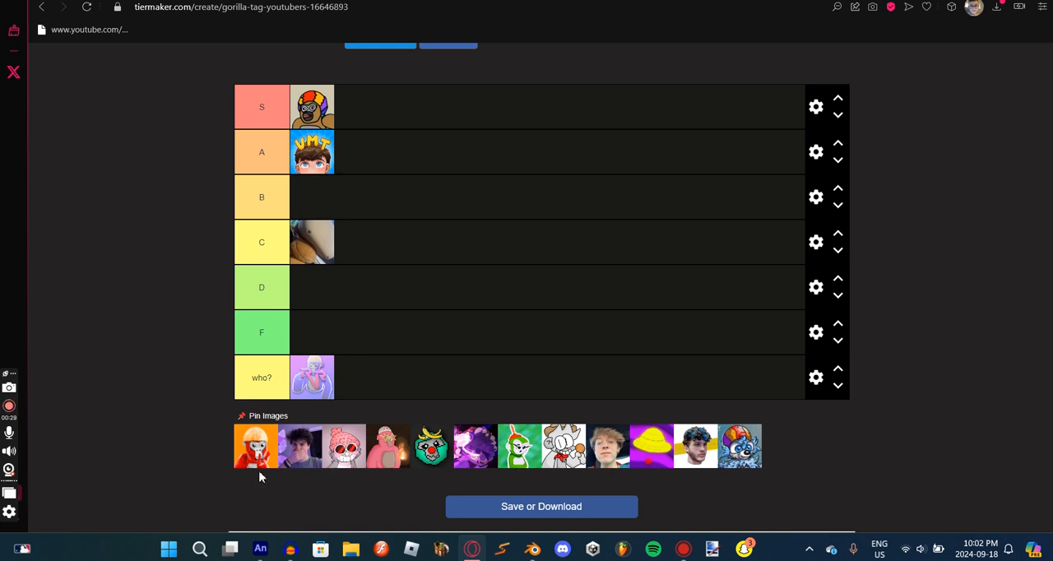
drag(255, 446, 355, 152)
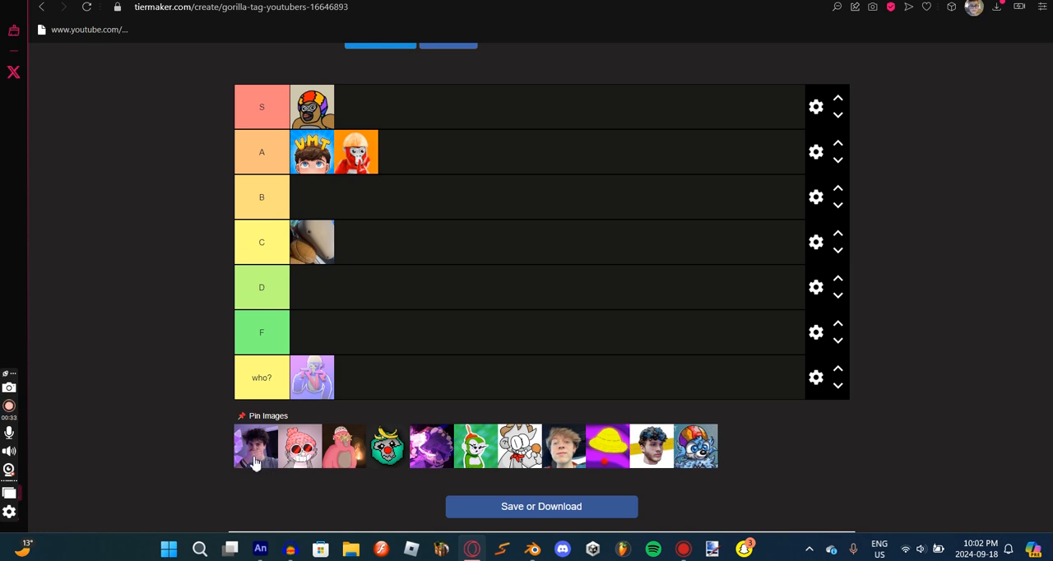
Place the dark-haired boy and pink cartoon character in who?, the pink glasses avatar in S, and the teal monkey in B.
drag(257, 446, 333, 377)
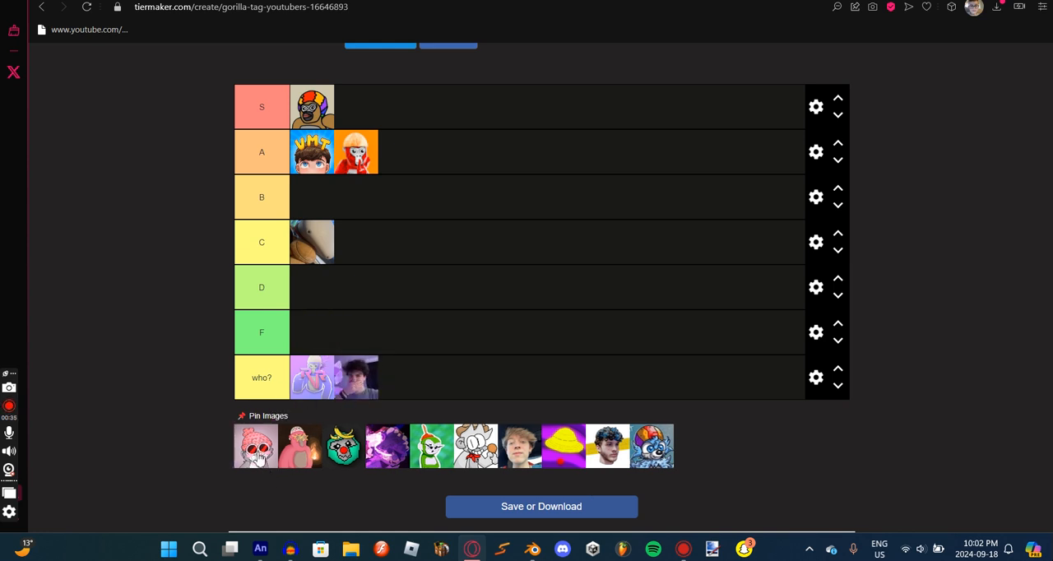
drag(257, 446, 356, 107)
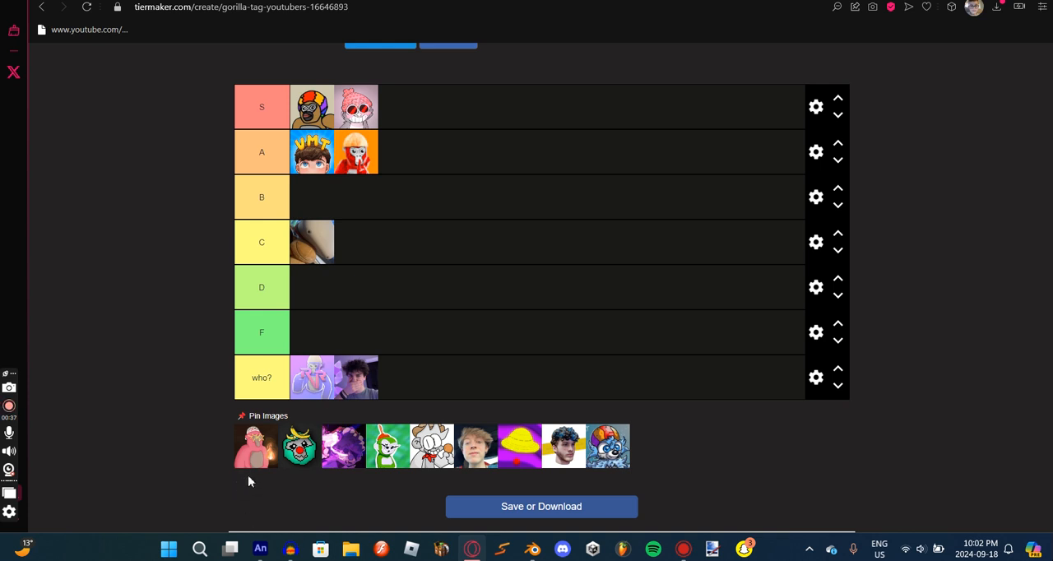
drag(255, 445, 403, 377)
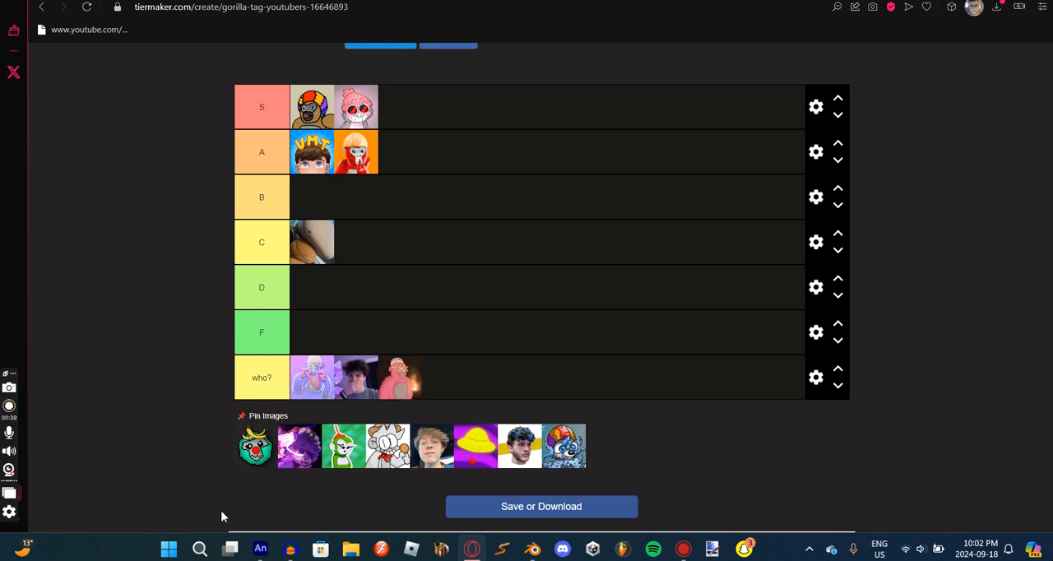
drag(255, 447, 313, 197)
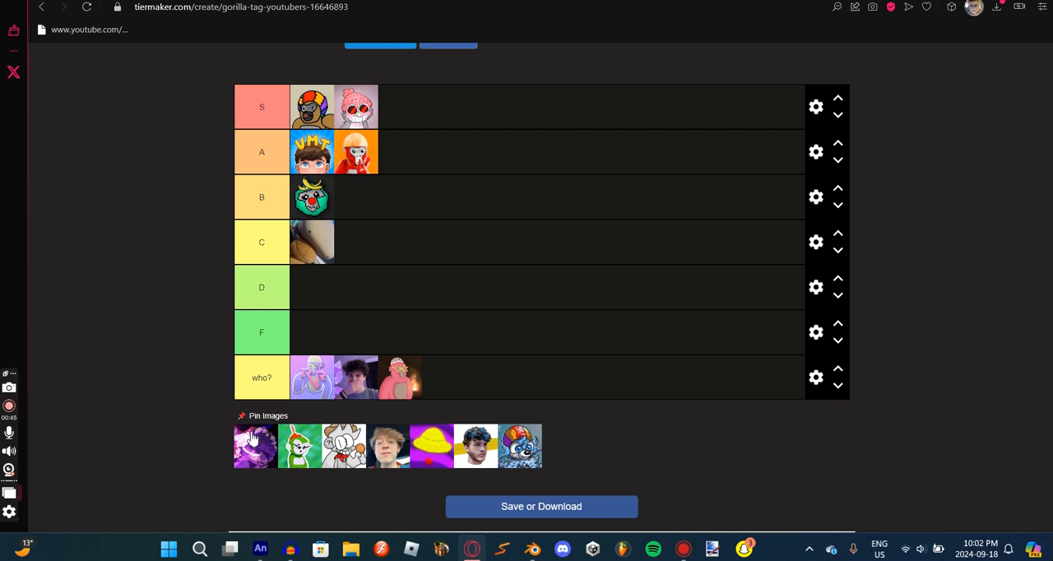
Put the glowing purple avatar and the green-haired avatar into the F row.
drag(253, 446, 513, 362)
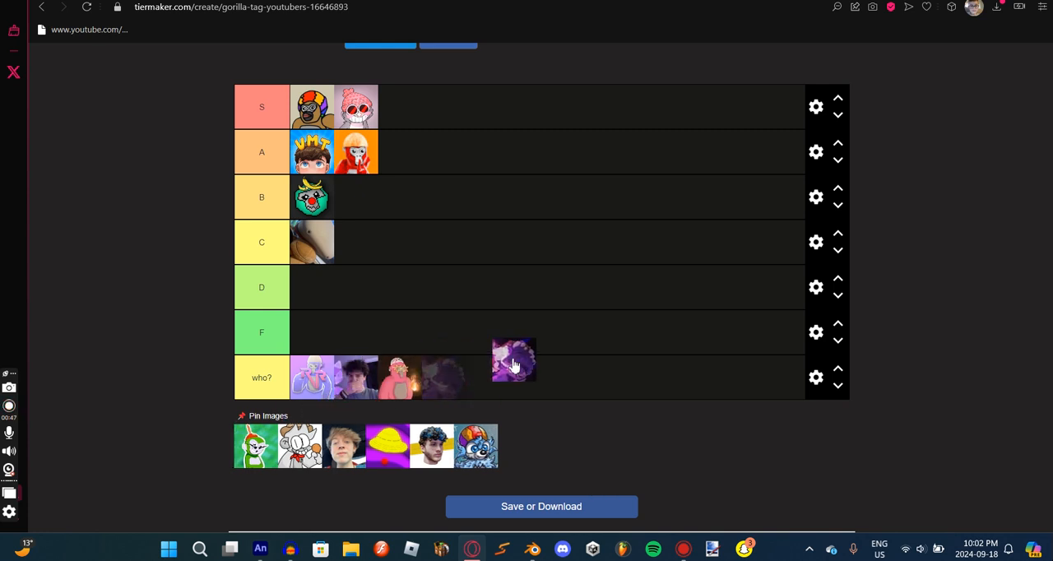
drag(513, 362, 444, 376)
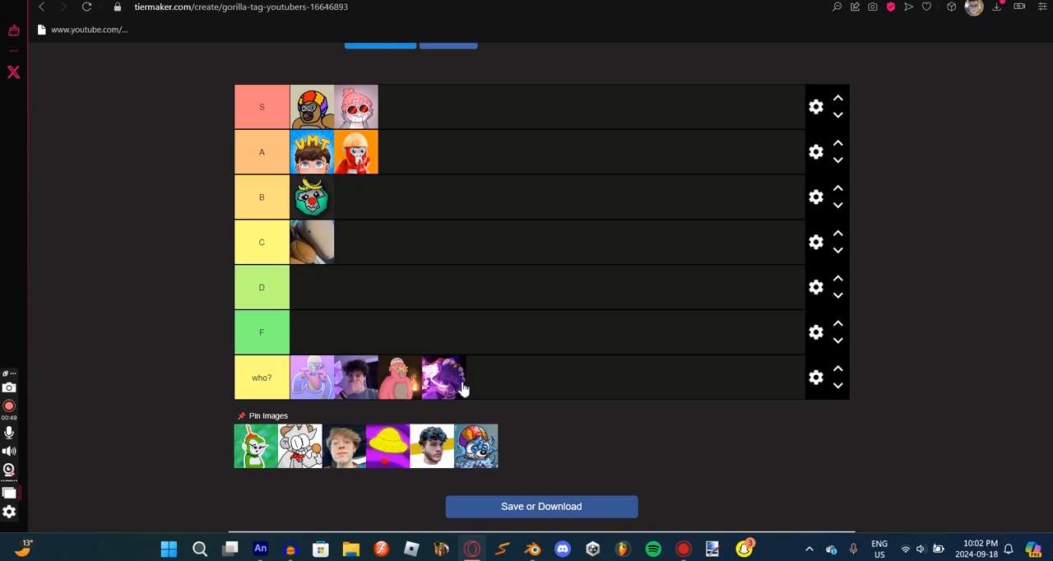
drag(444, 377, 311, 332)
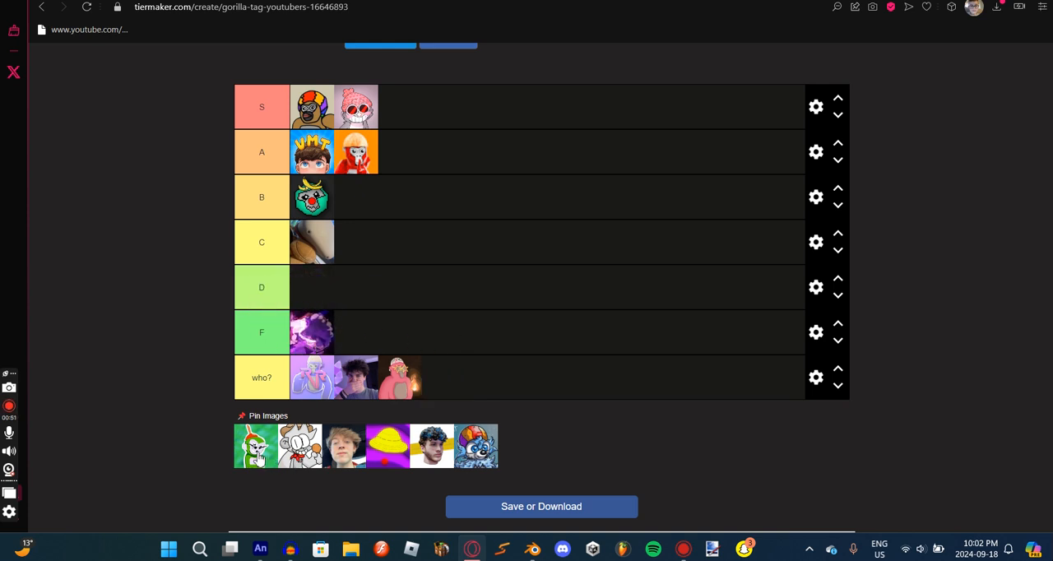
drag(255, 446, 362, 318)
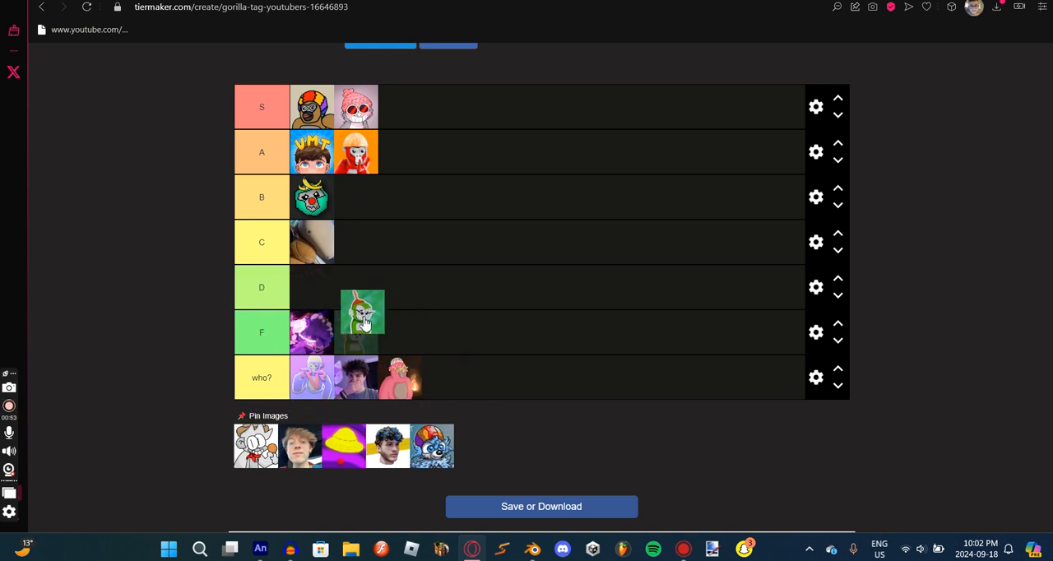
drag(362, 314, 355, 332)
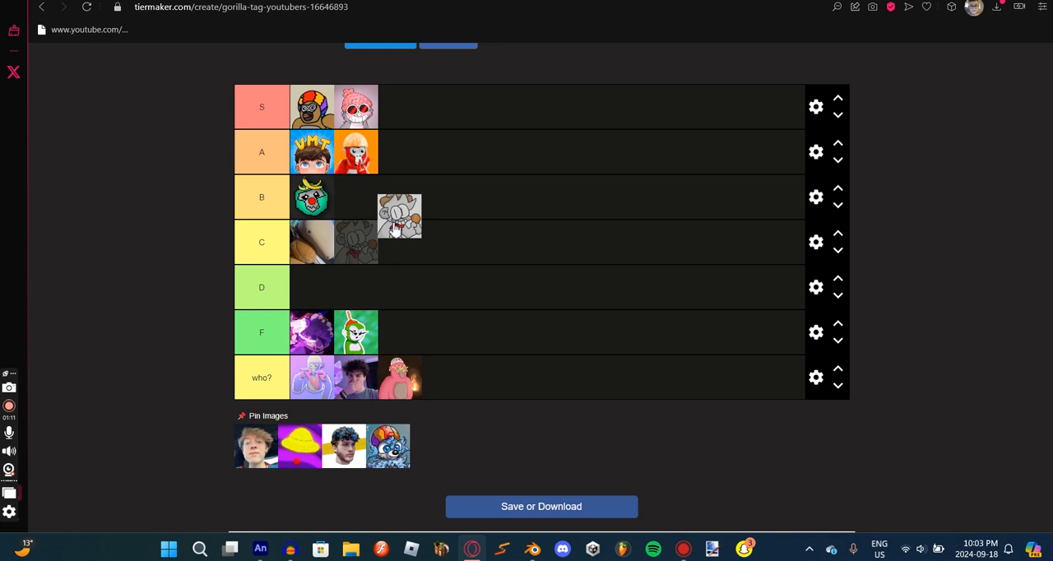
Move the white cartoon cat to A, the blond boy photo to who?, and the yellow-hat purple avatar to B.
drag(398, 217, 398, 151)
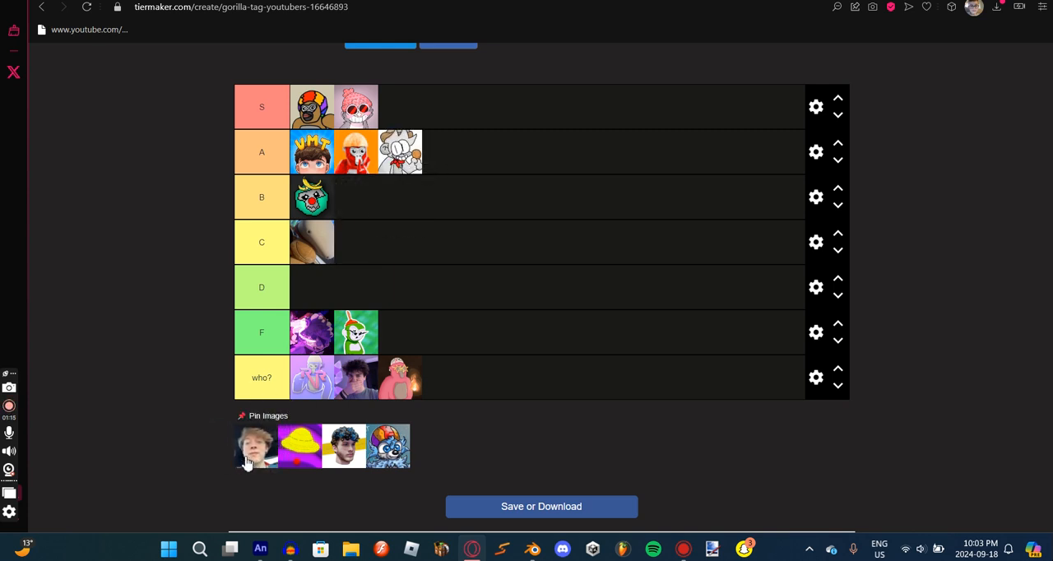
drag(255, 447, 441, 376)
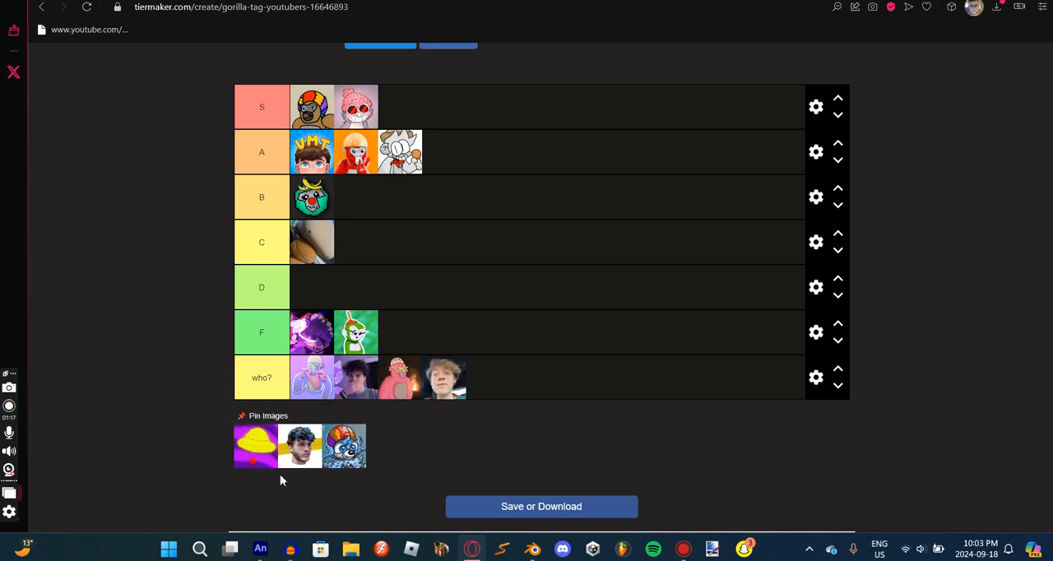
drag(255, 447, 379, 231)
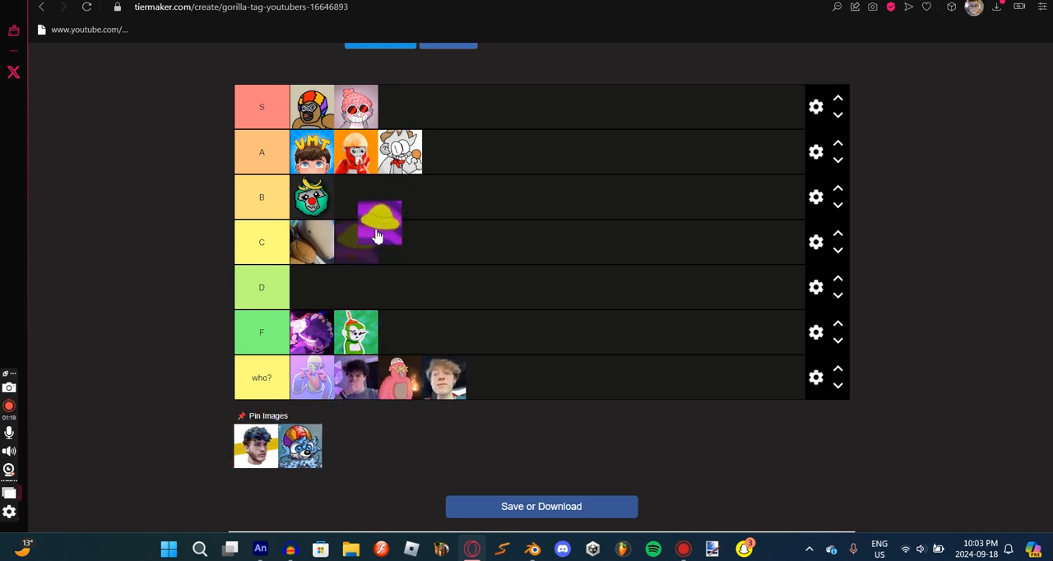
drag(379, 230, 355, 197)
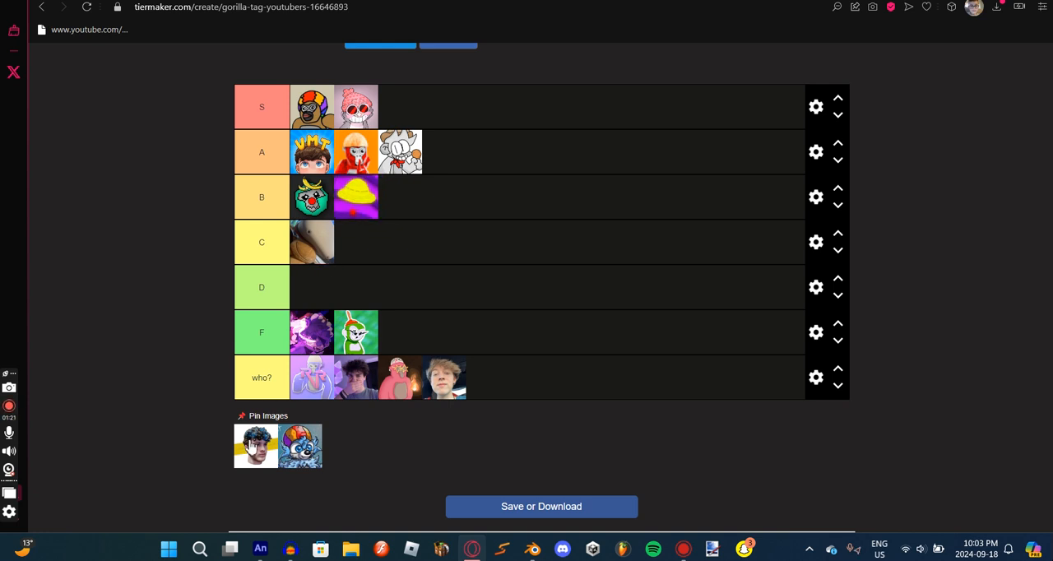
Rank the black-haired anime avatar in S, the capped guy photo in A, and the last blue cartoon avatar in F.
drag(255, 448, 402, 107)
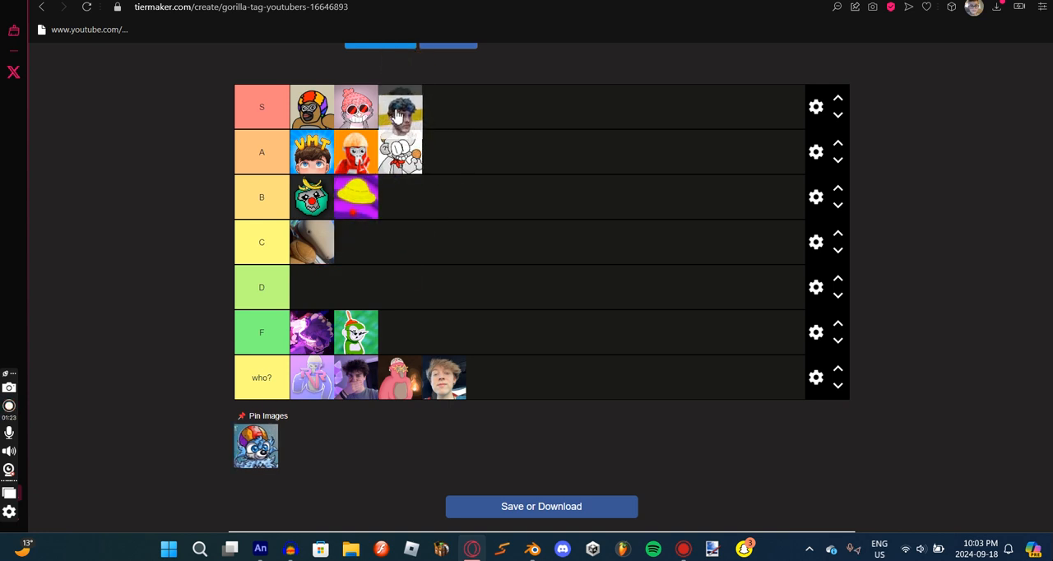
drag(401, 106, 423, 151)
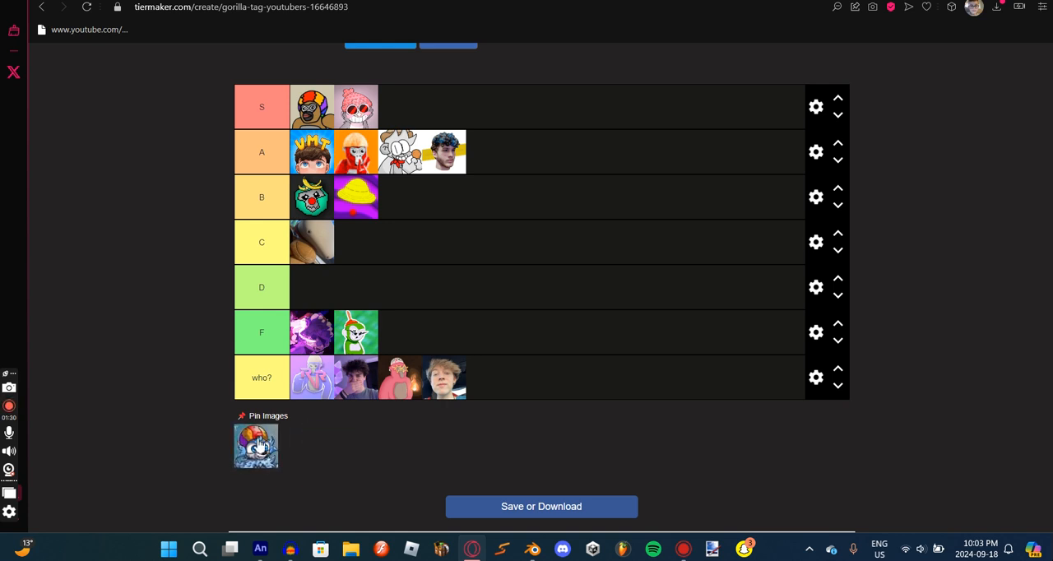
drag(256, 444, 401, 333)
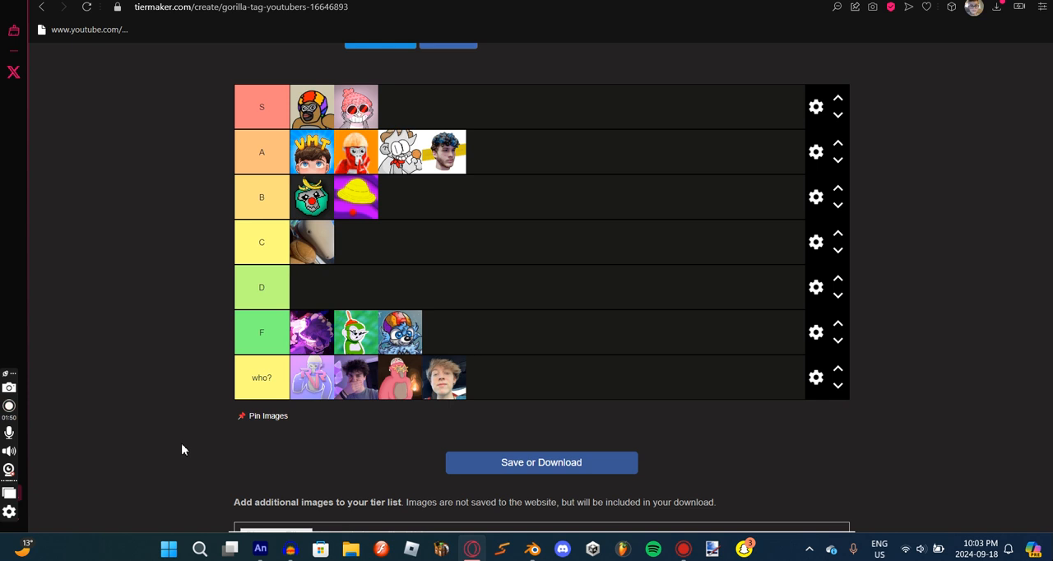
click(10, 405)
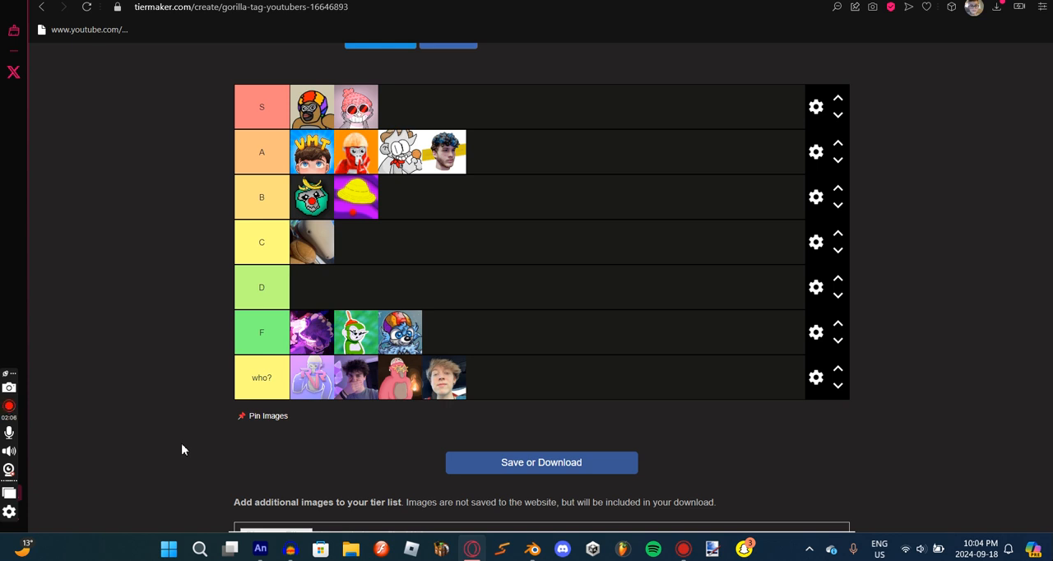
mouse_move(10, 410)
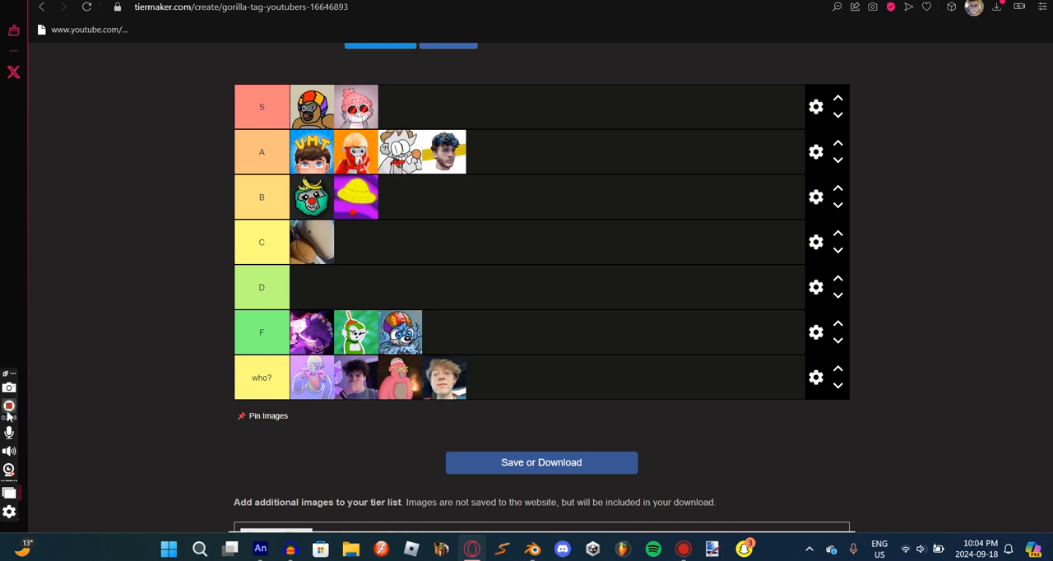